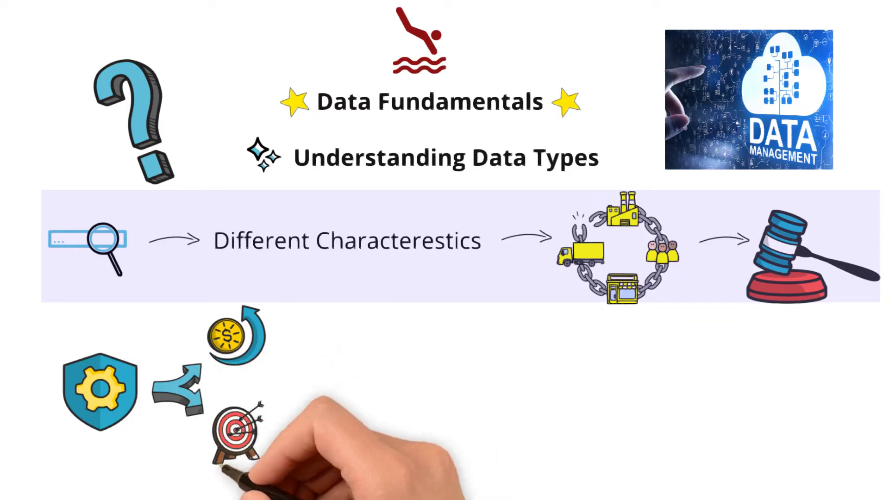
text(Da)
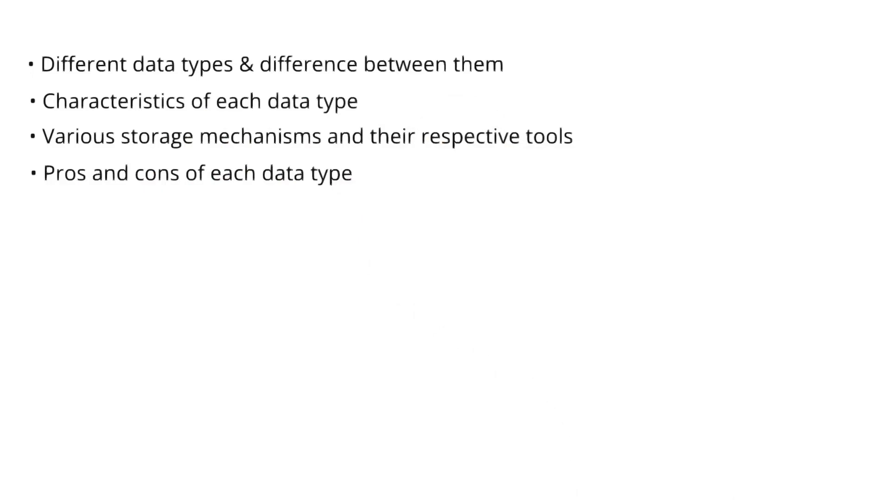
text(Different use ca)
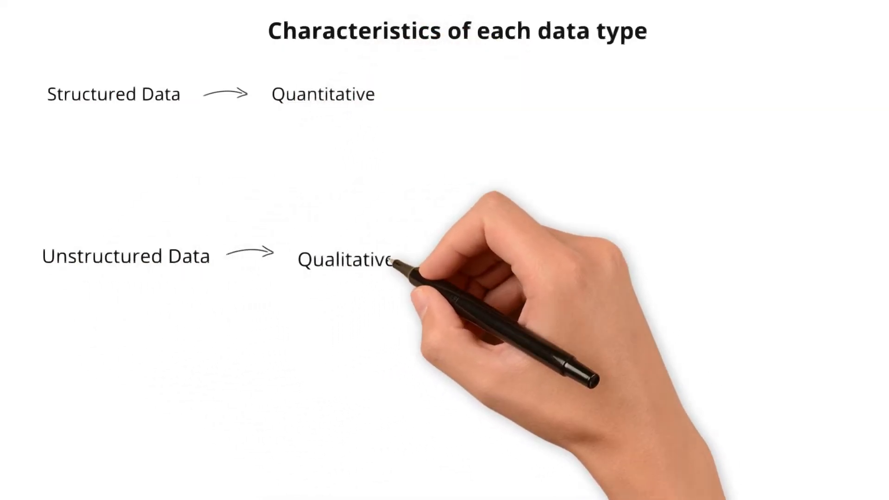
text(Semi-structured Data)
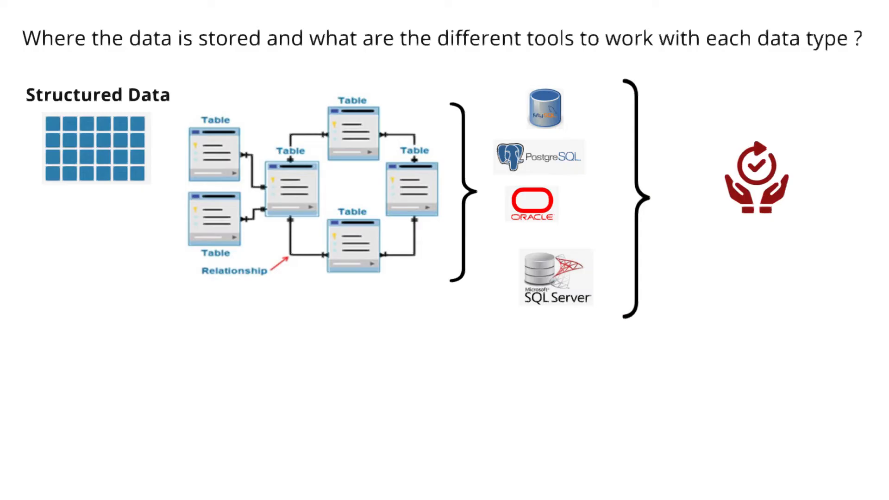
text(Organi)
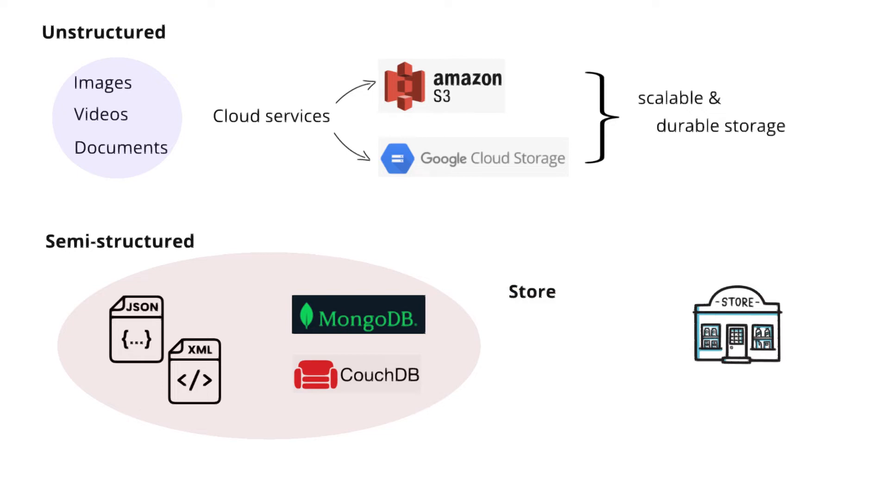
text(- Scalabilit)
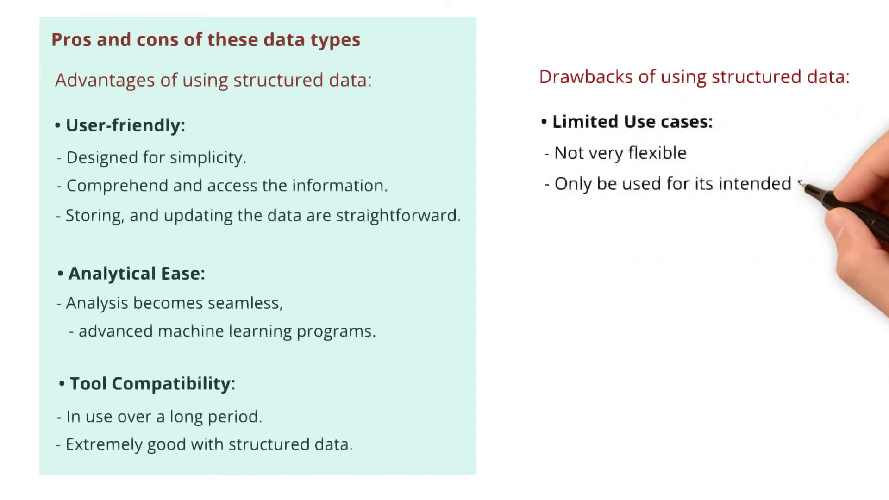
text(purpose)
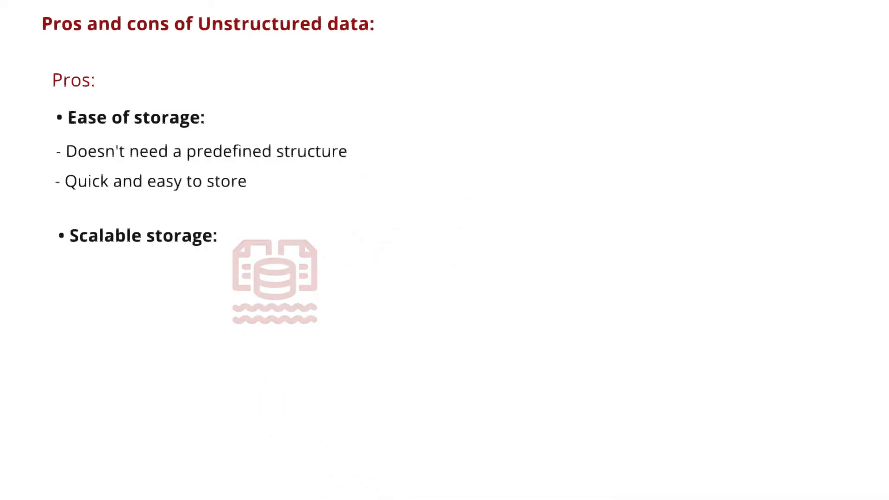
text(Massive storage spaces w)
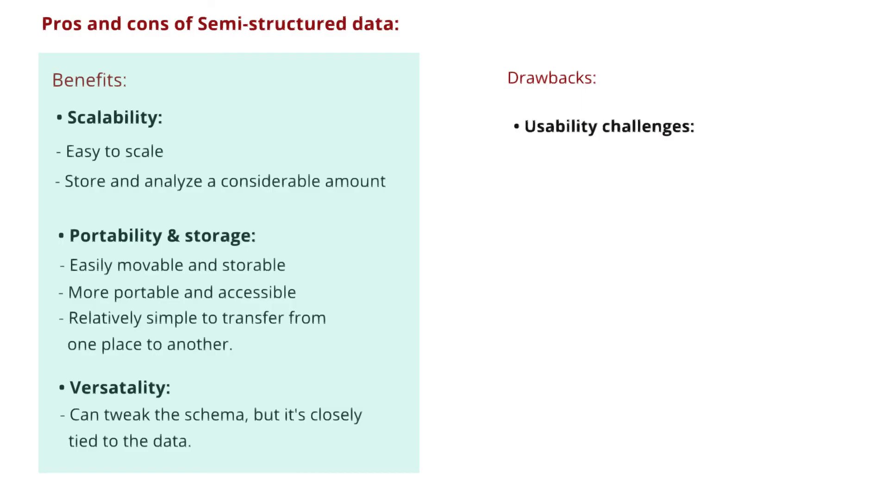
text(Not as user-friendly as structured data)
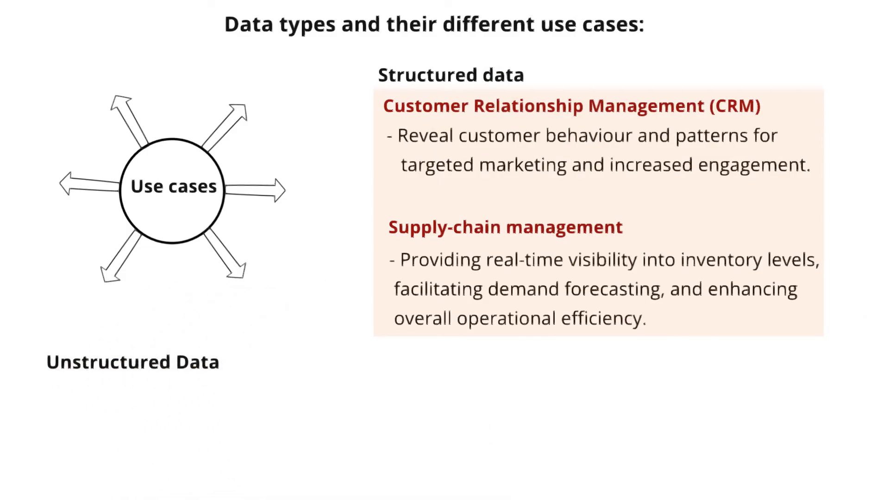
text(Predictive Data Analytics:)
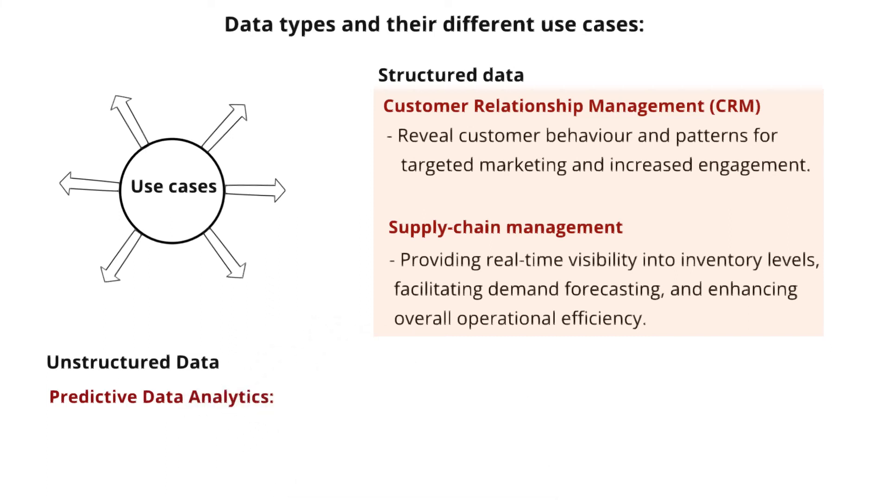
text(Alerts businesses about s)
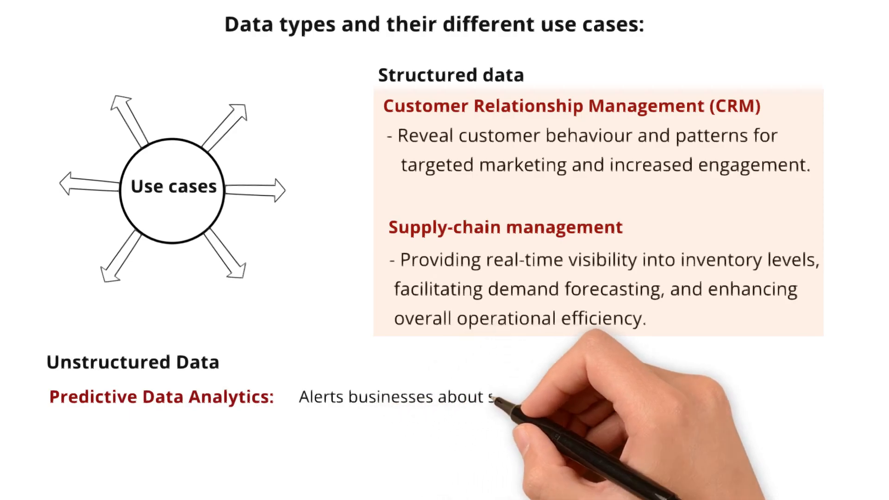
text(significant market shifts, enabl)
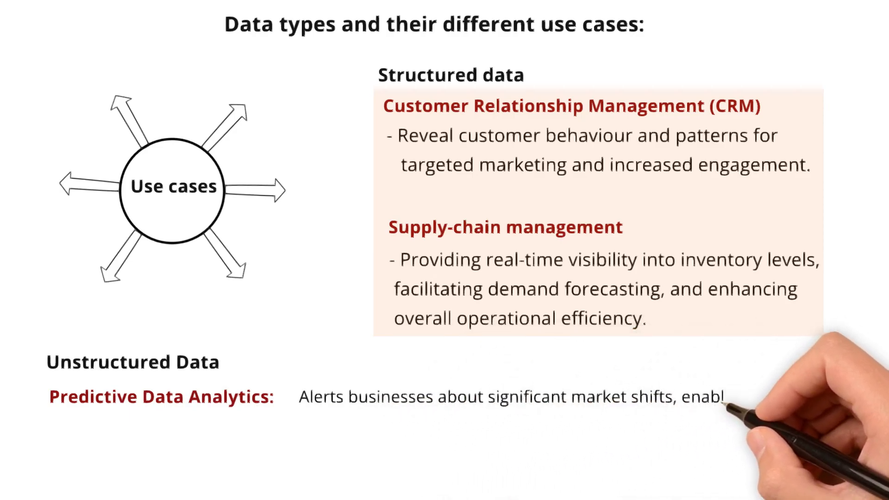
text(proactive planning and time!)
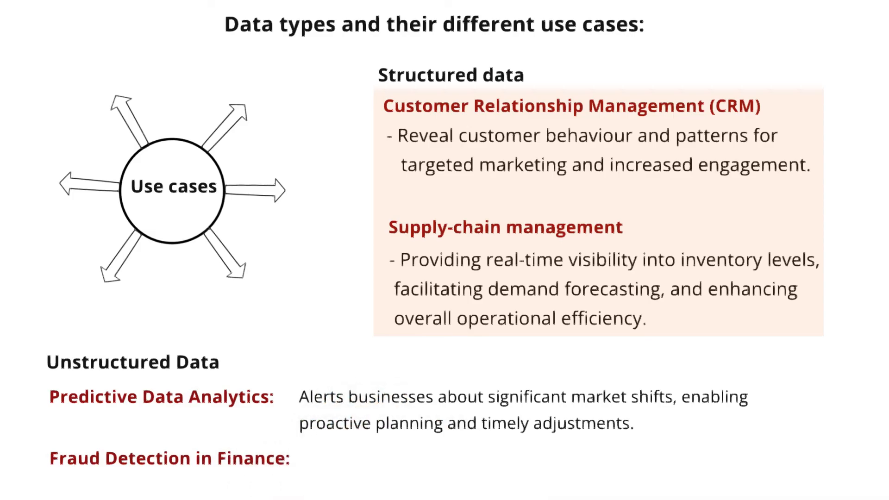
text(Analyzin)
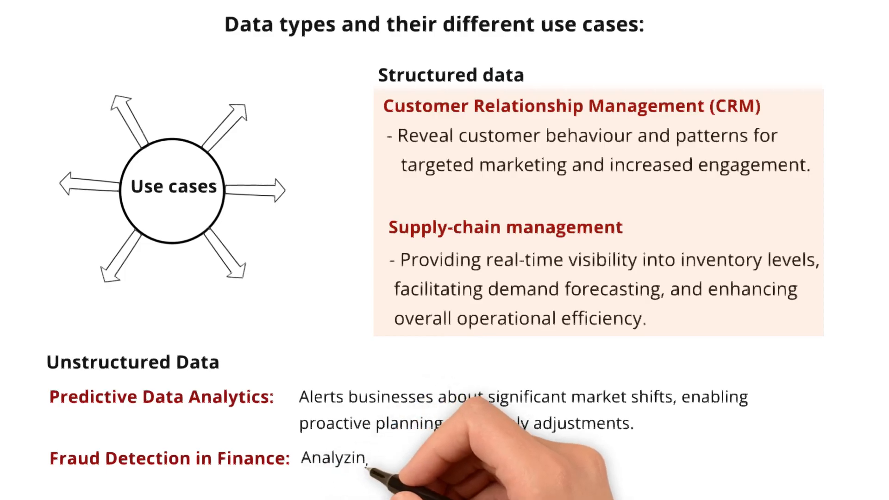